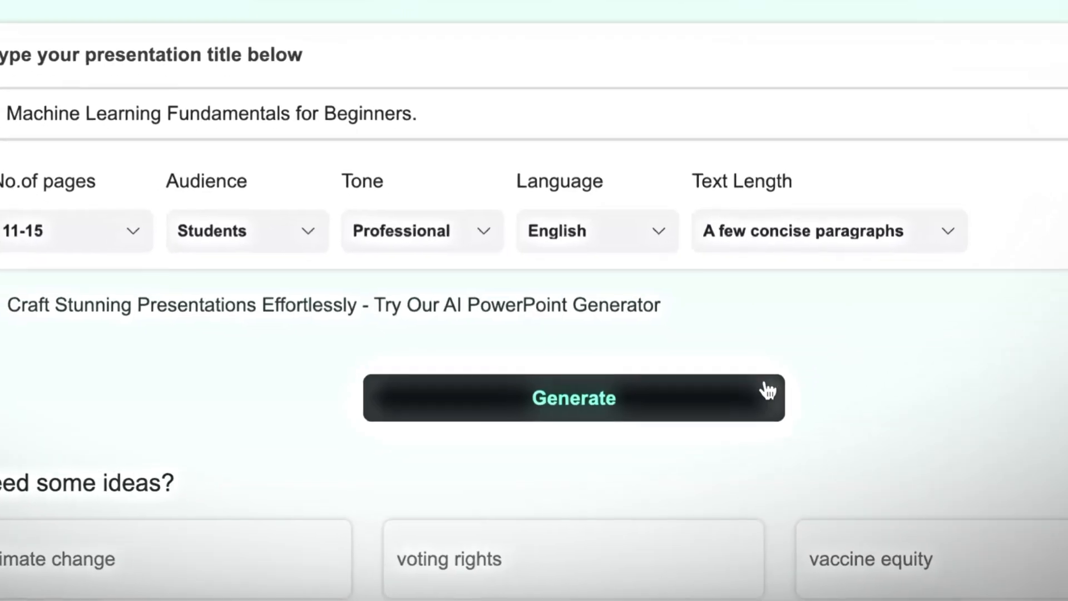
# Generate the 'Machine Learning Fundamentals for Beginners' presentation with the chosen options.
pyautogui.click(573, 398)
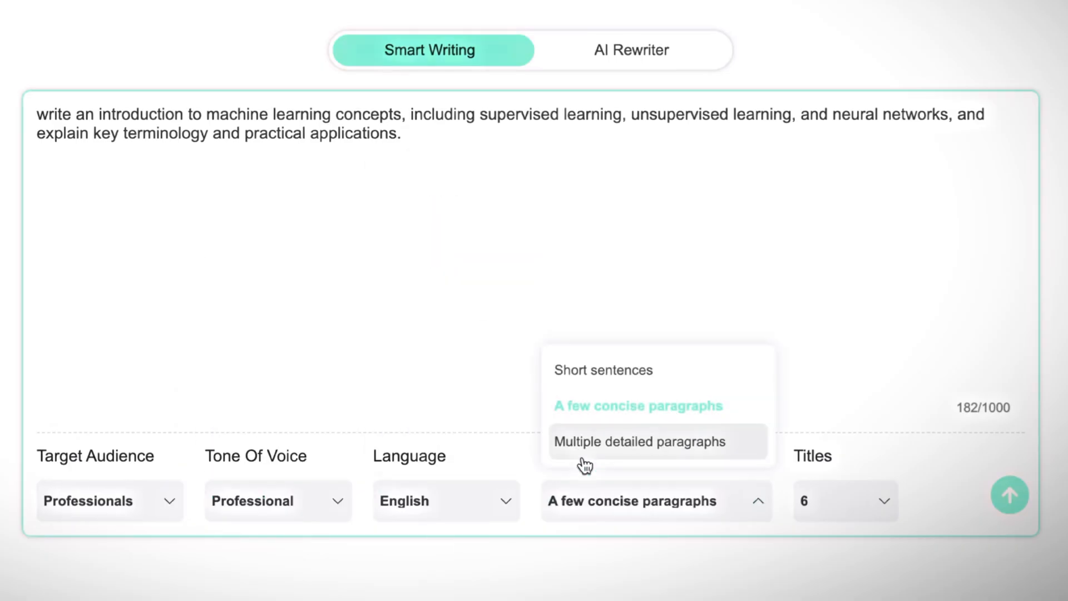
# Set text length to 'Multiple detailed paragraphs' for the ML introduction outline.
pyautogui.click(640, 442)
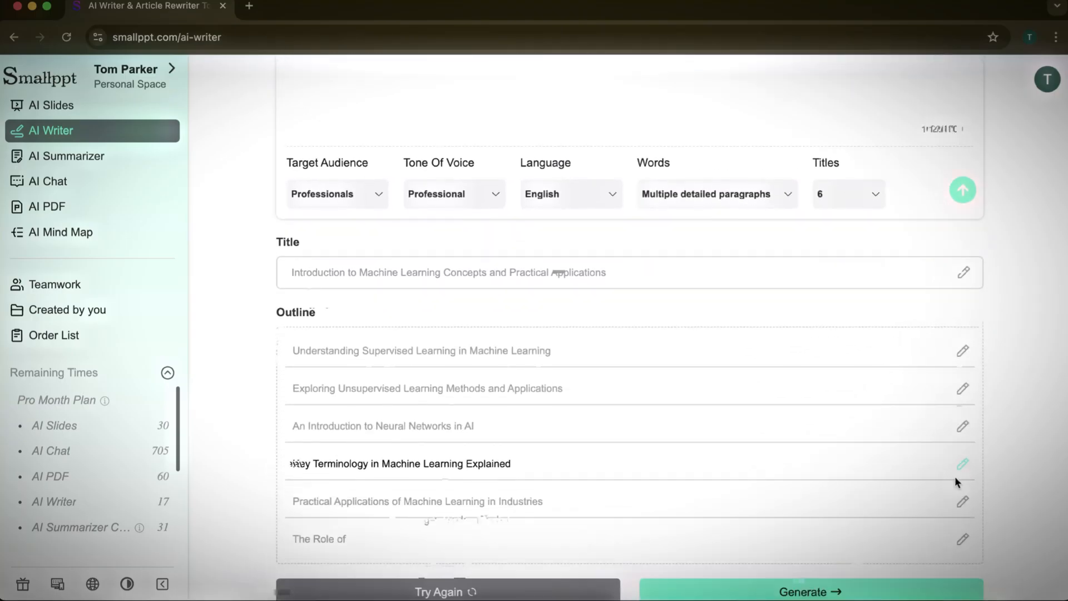